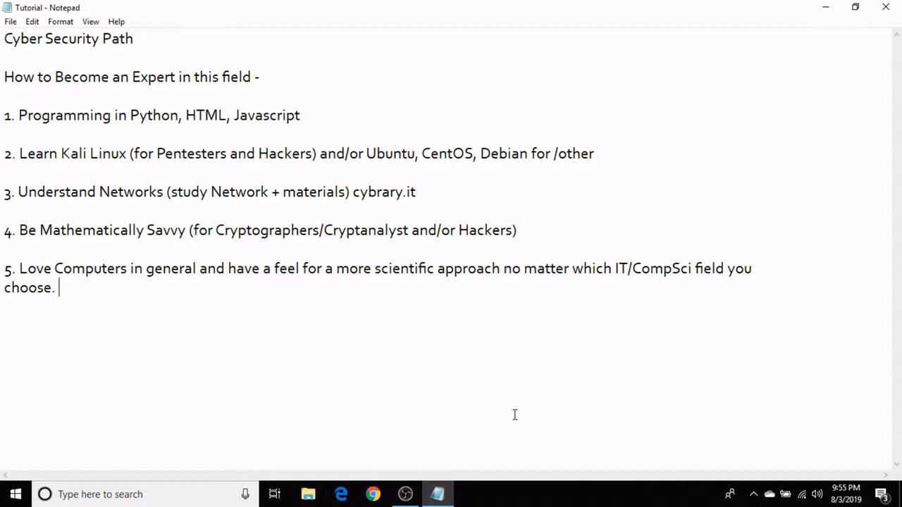
mouse_move(313, 224)
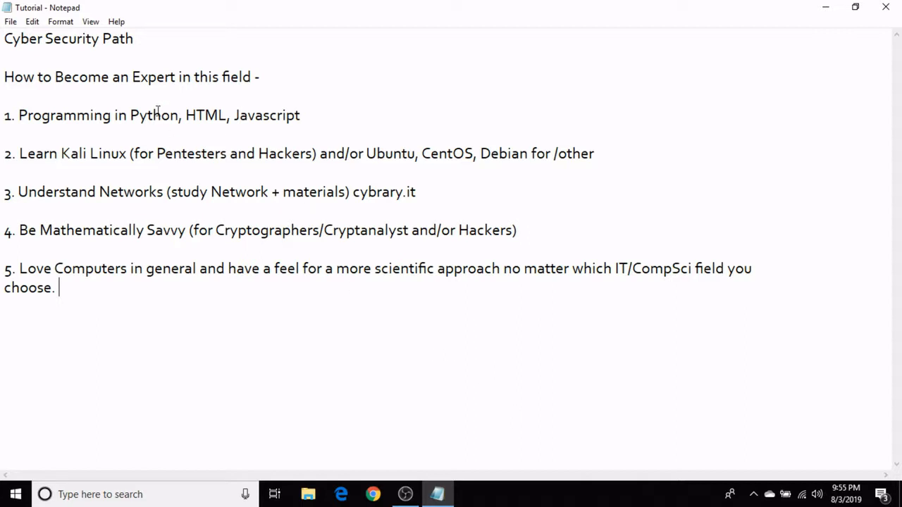
mouse_move(128, 76)
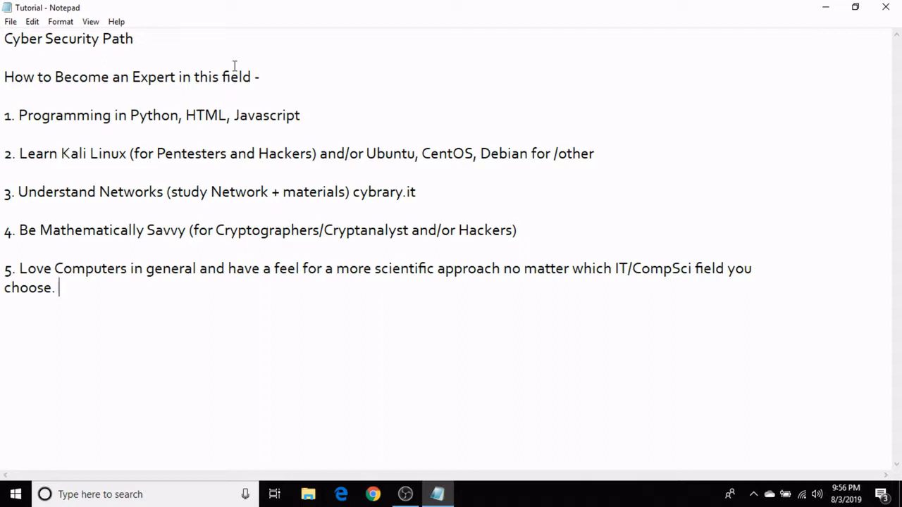
mouse_move(182, 66)
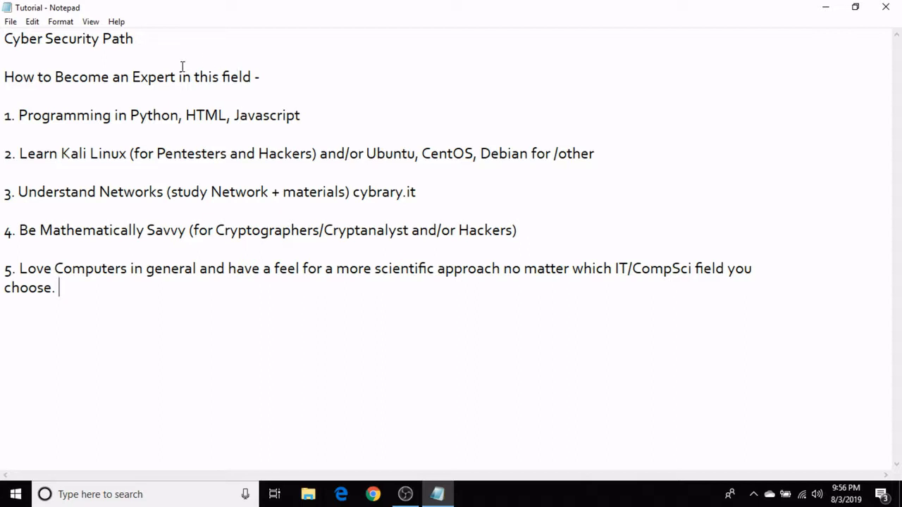
mouse_move(183, 121)
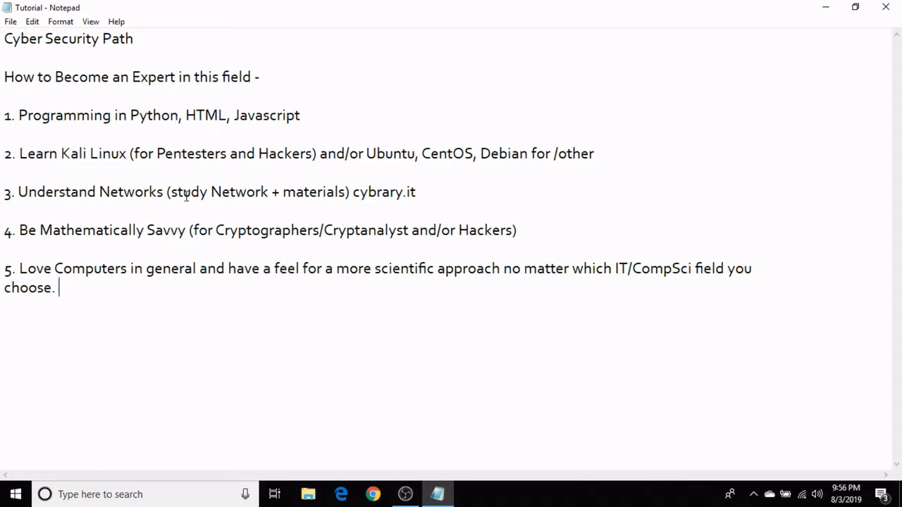
mouse_move(186, 171)
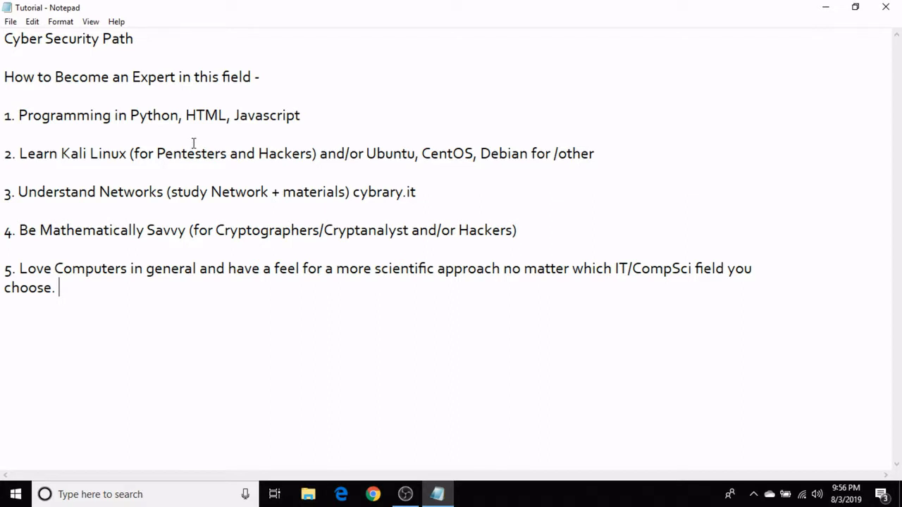
mouse_move(74, 62)
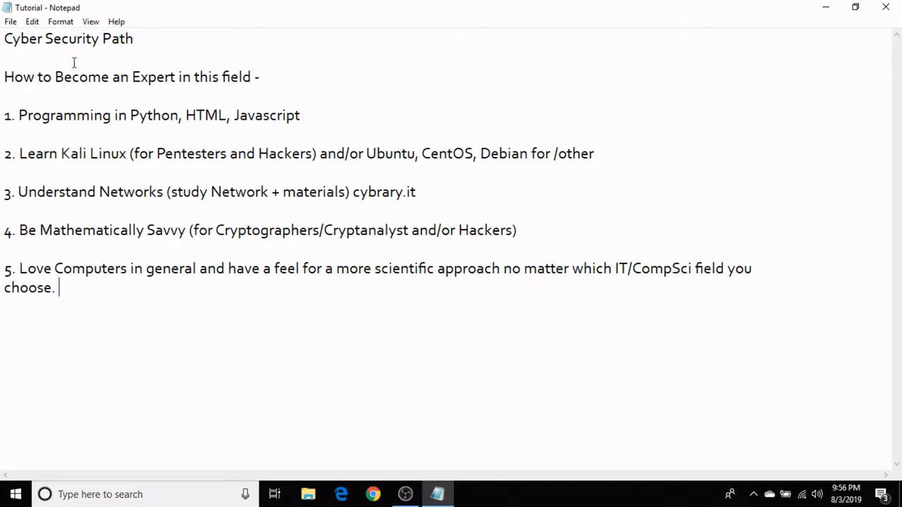
mouse_move(124, 180)
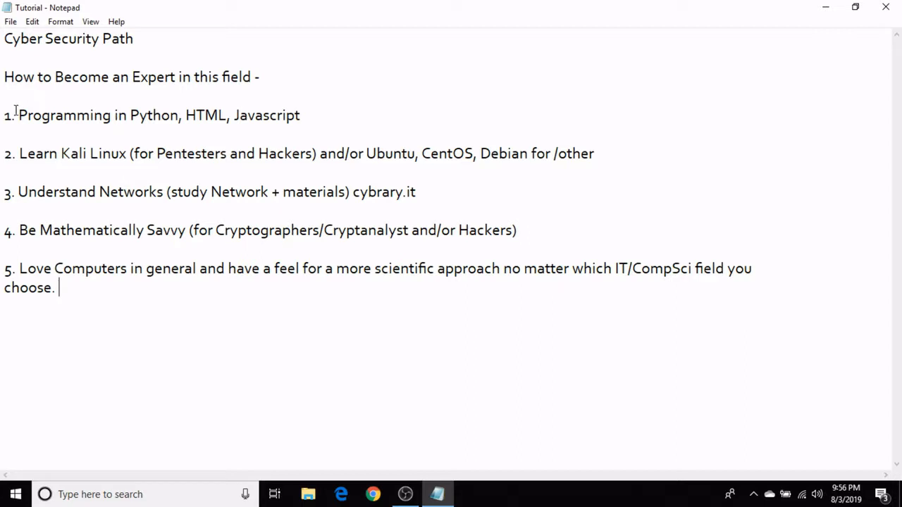
mouse_move(195, 140)
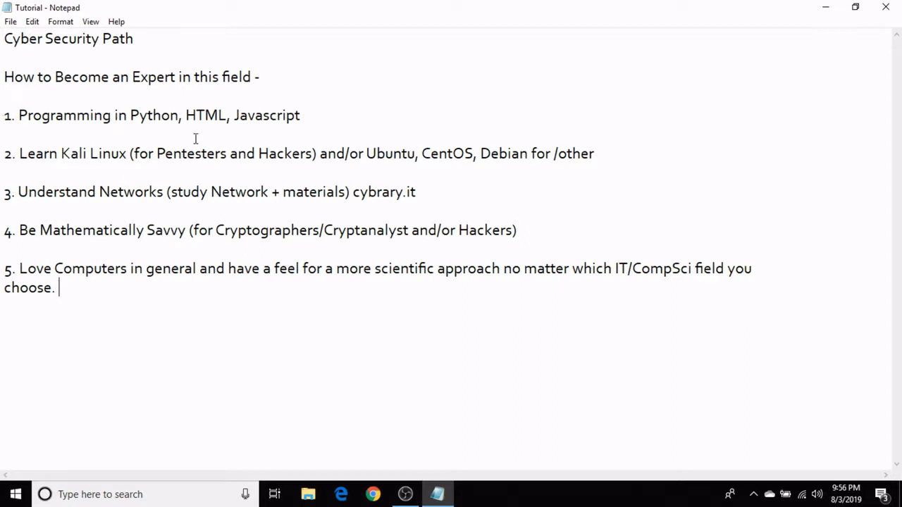
mouse_move(221, 206)
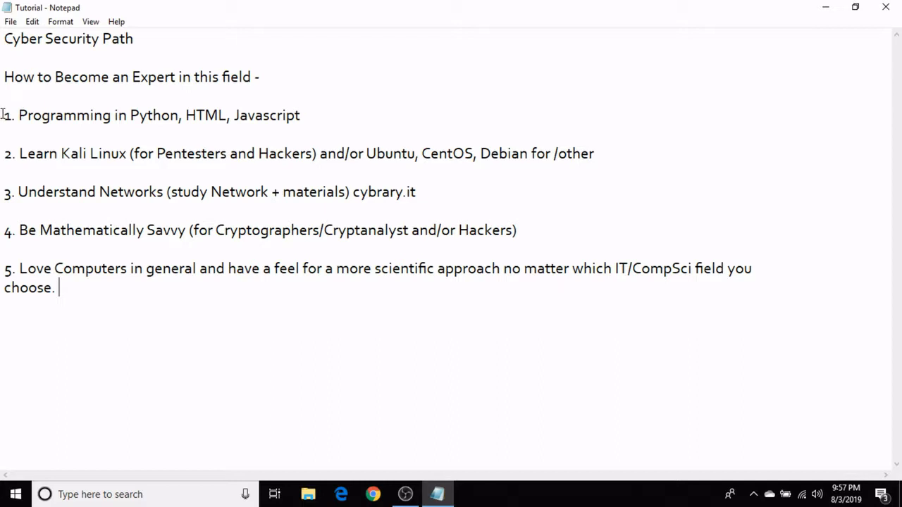
mouse_move(38, 143)
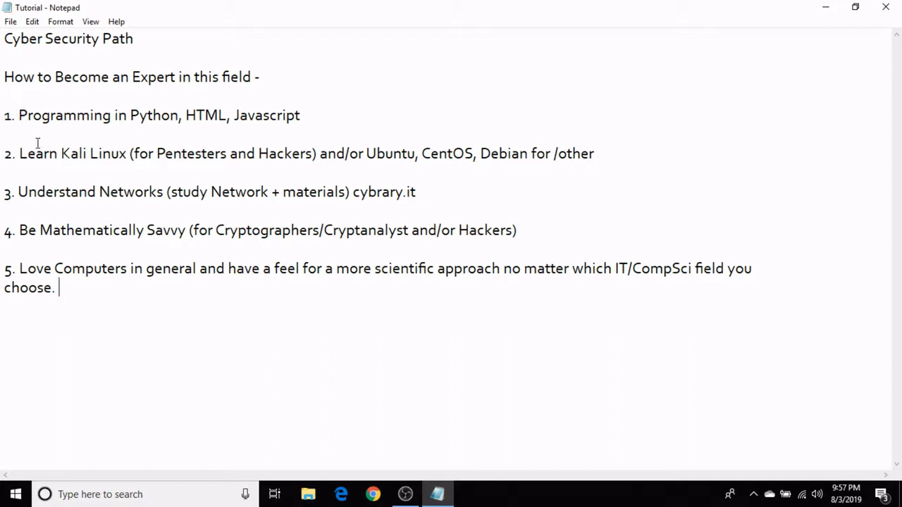
mouse_move(101, 143)
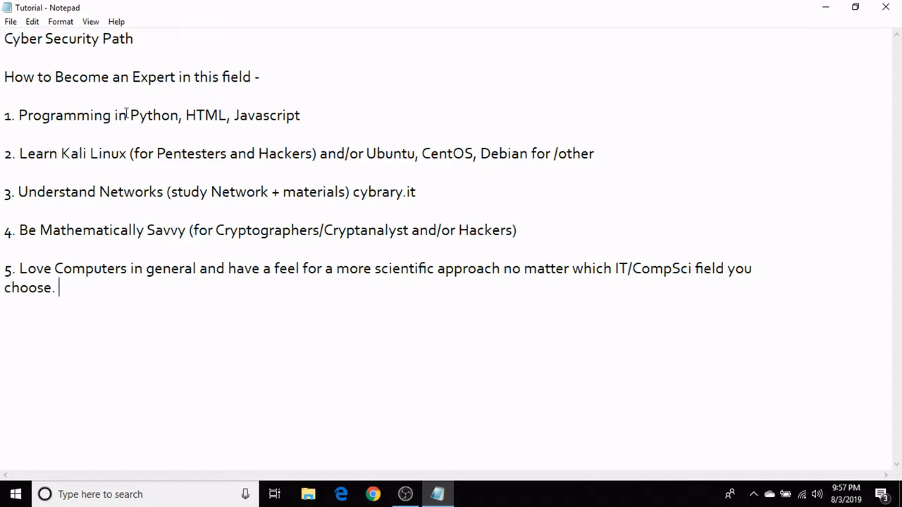
mouse_move(189, 116)
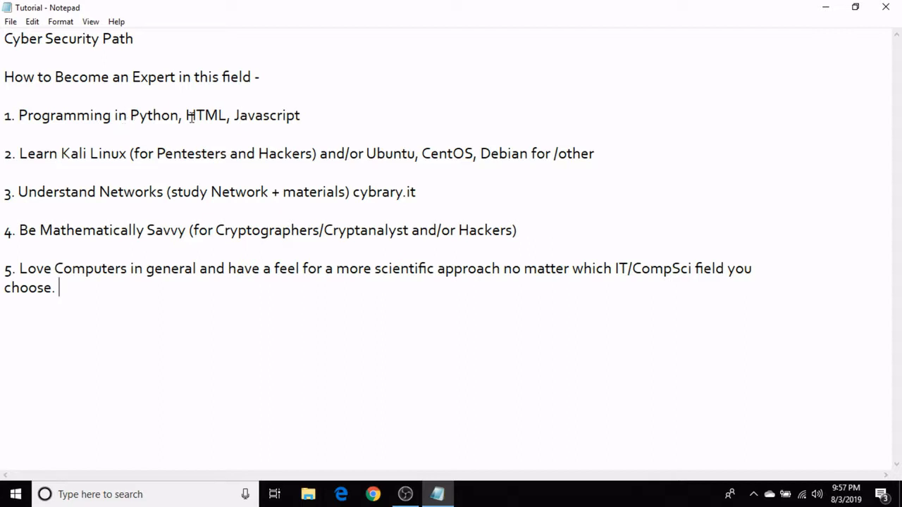
mouse_move(322, 120)
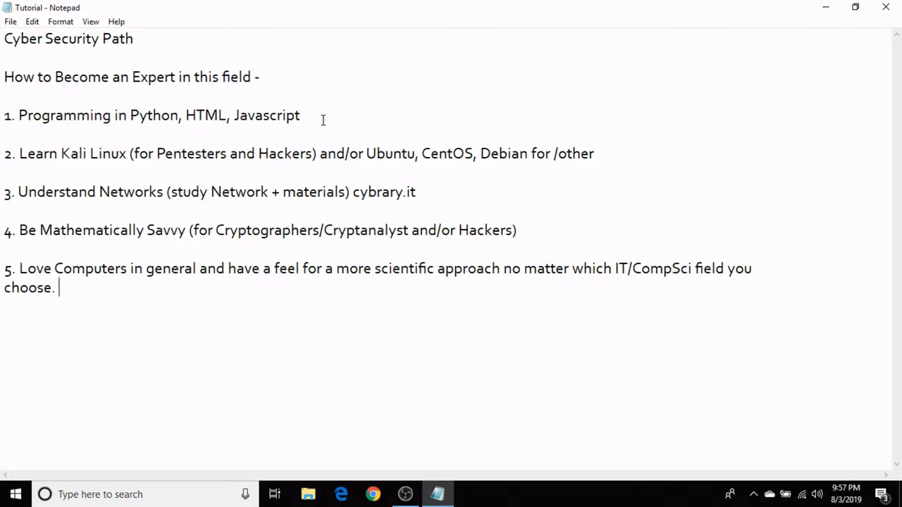
mouse_move(185, 115)
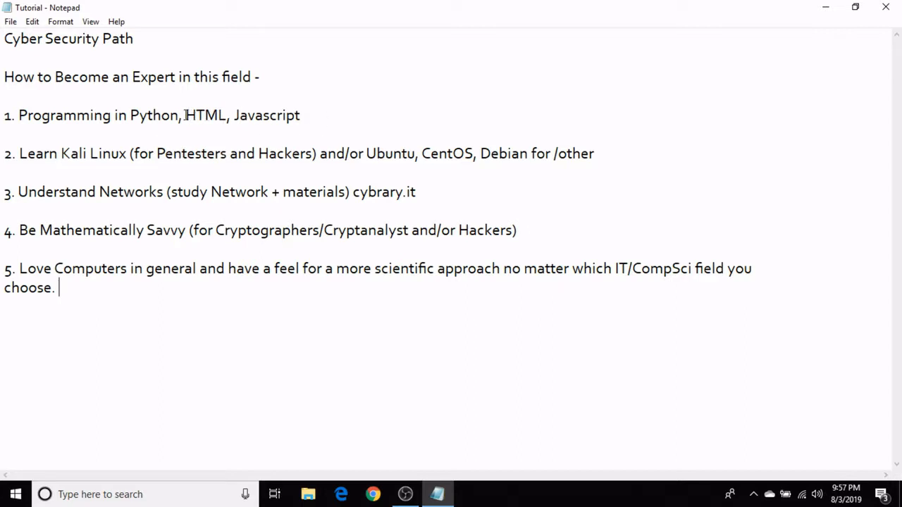
- Repeatedly highlight 'HTML, Javascript' in item 1 for emphasis, clearing it between passes
drag(185, 115, 299, 116)
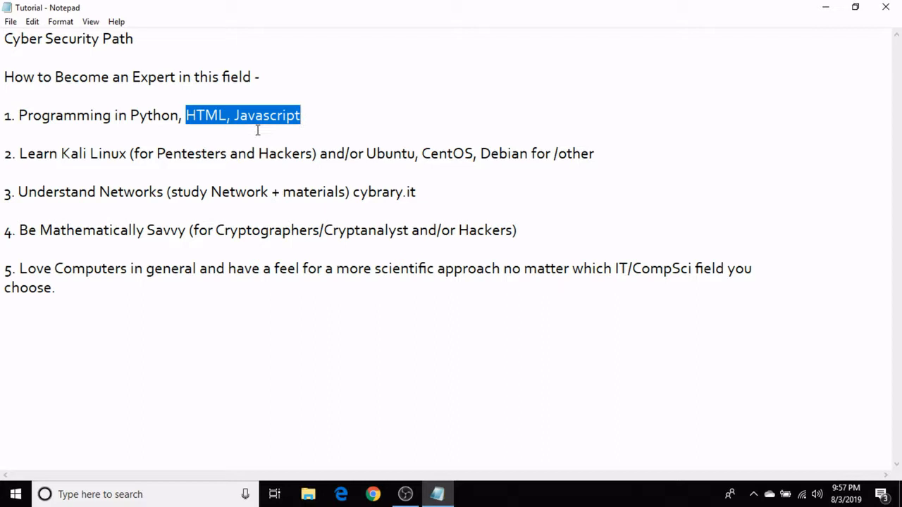
click(192, 134)
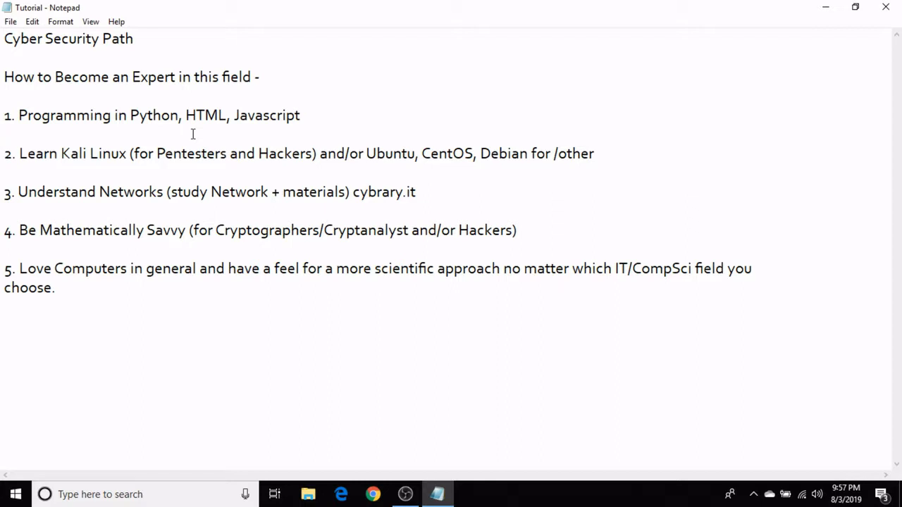
click(6, 134)
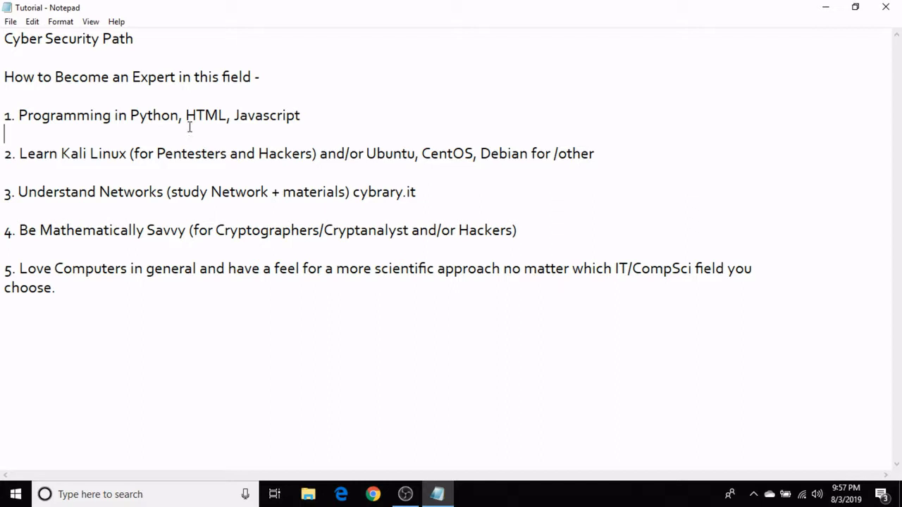
drag(184, 115, 300, 116)
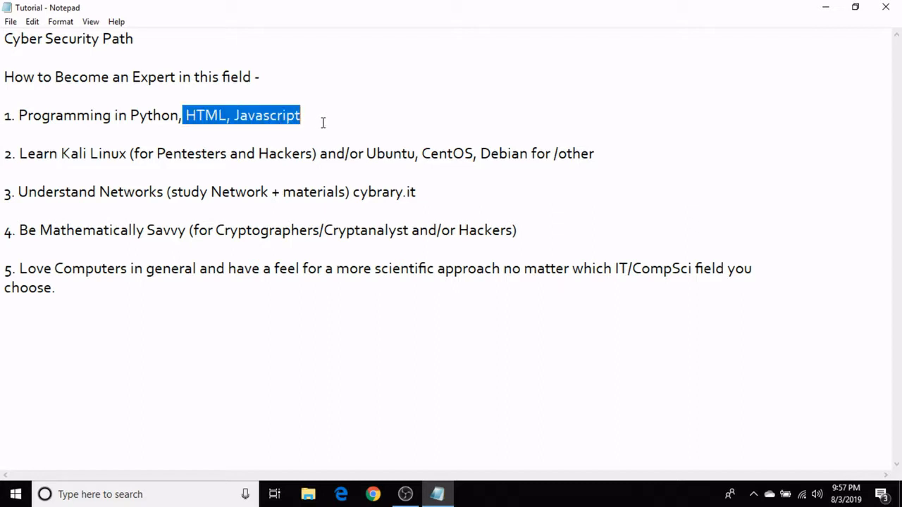
click(281, 134)
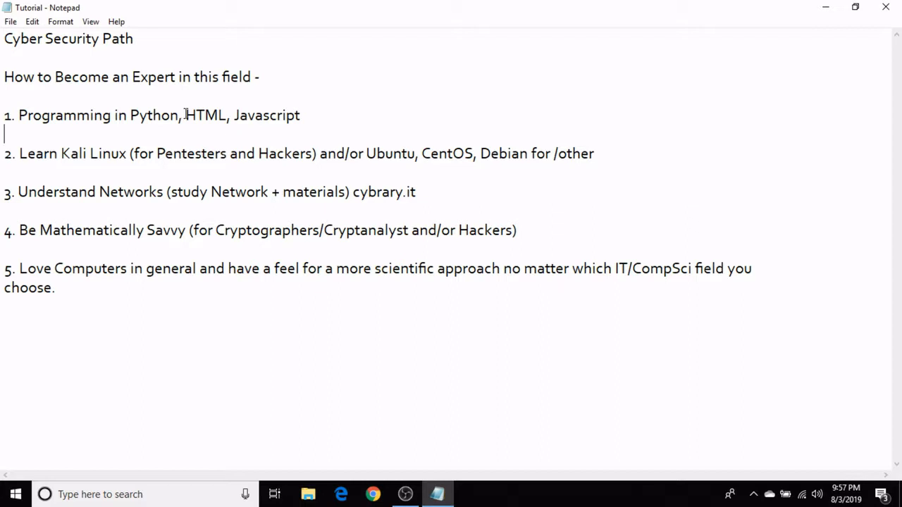
drag(186, 116, 299, 115)
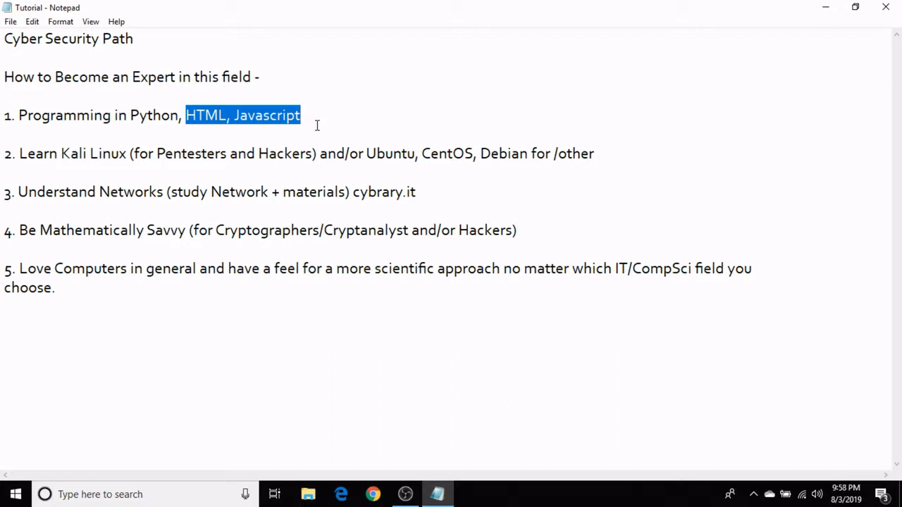
click(4, 135)
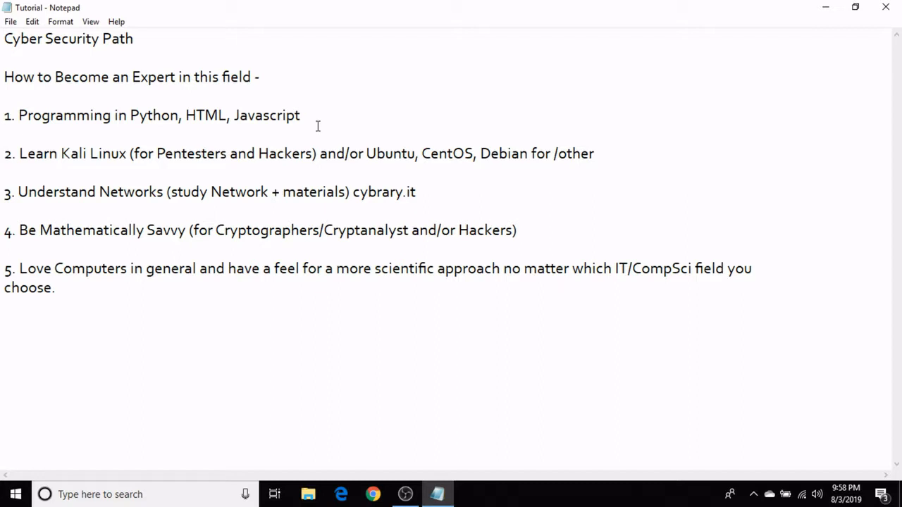
click(4, 134)
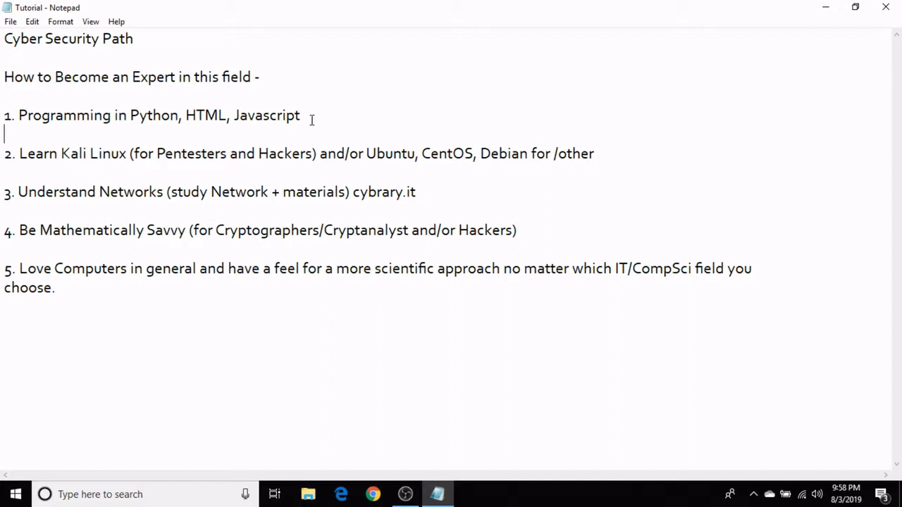
- Emphasise the full item 1 language list, Python then HTML and Javascript
drag(183, 115, 299, 116)
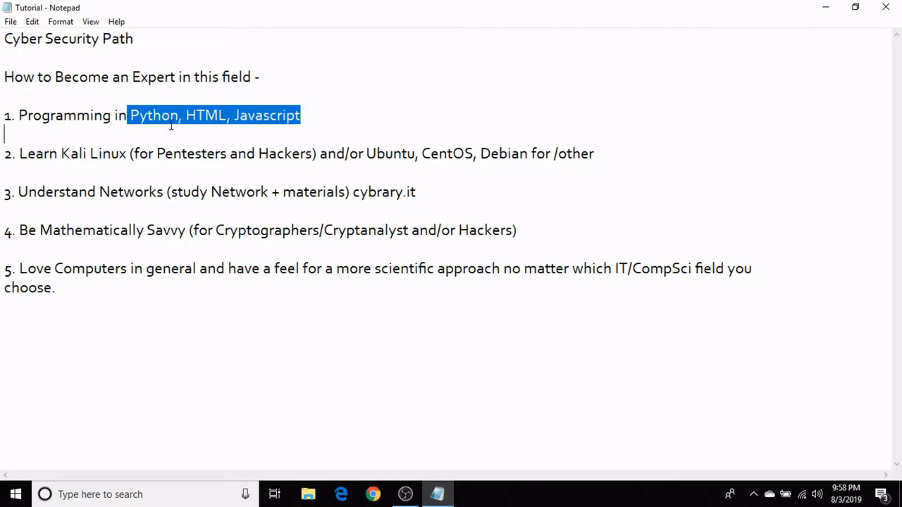
click(182, 134)
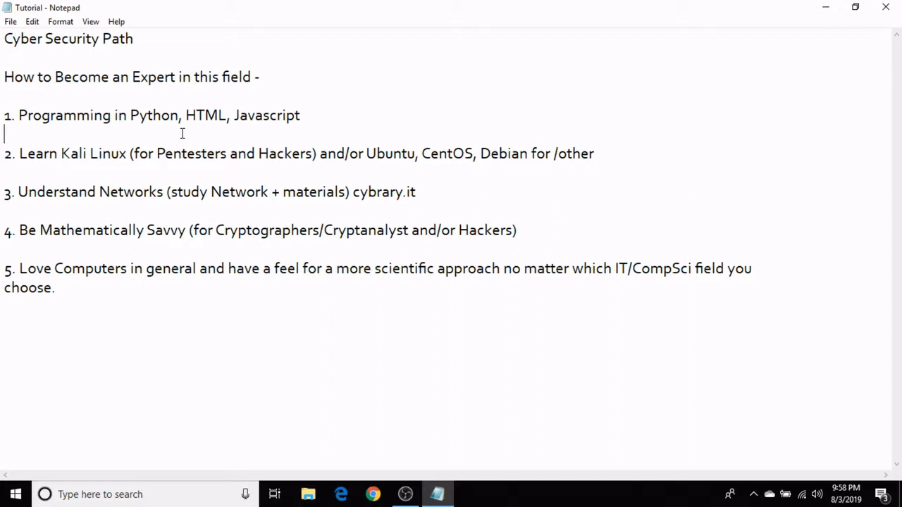
mouse_move(135, 120)
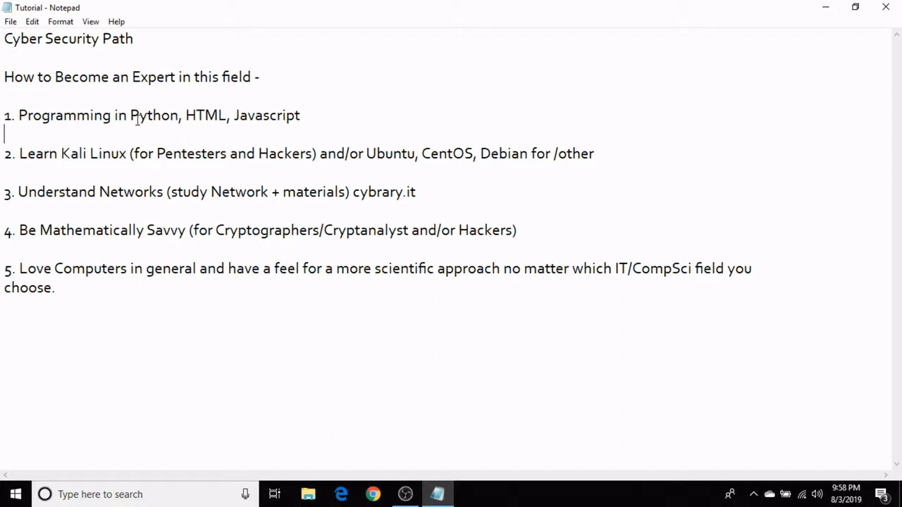
double_click(152, 115)
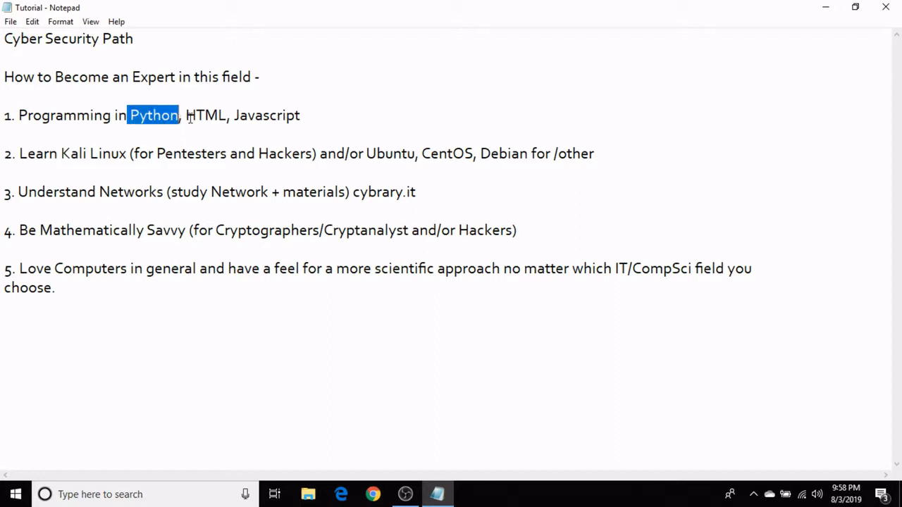
drag(186, 116, 299, 116)
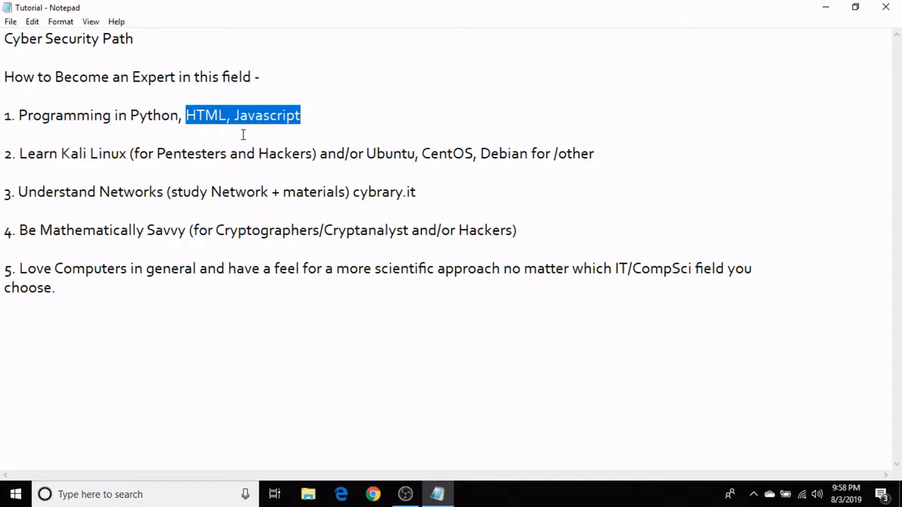
click(138, 124)
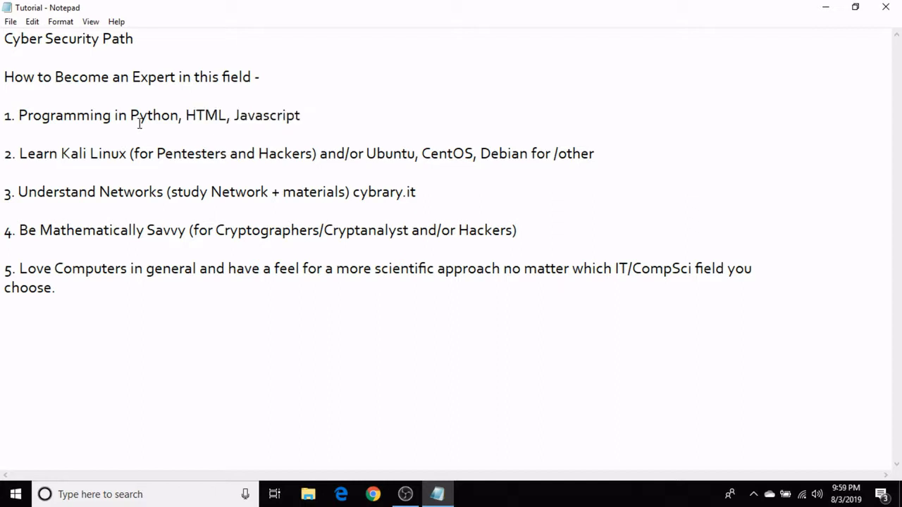
mouse_move(131, 148)
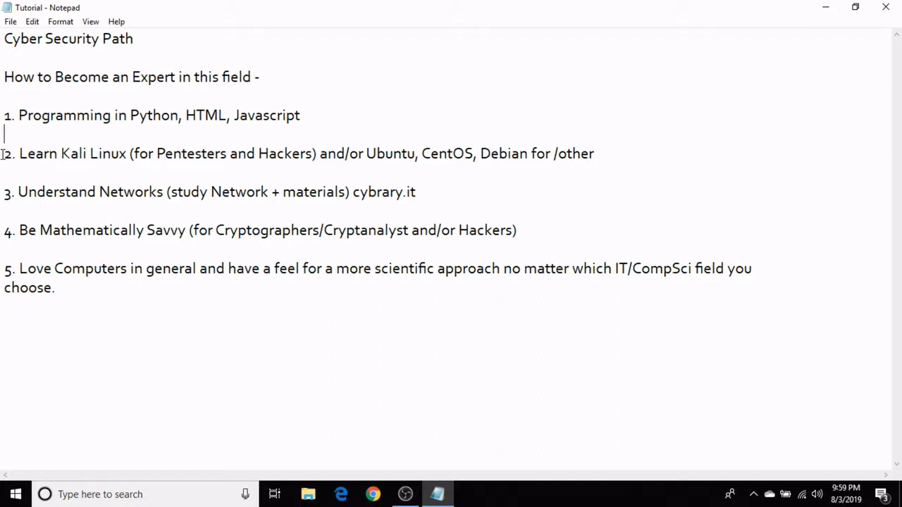
mouse_move(169, 163)
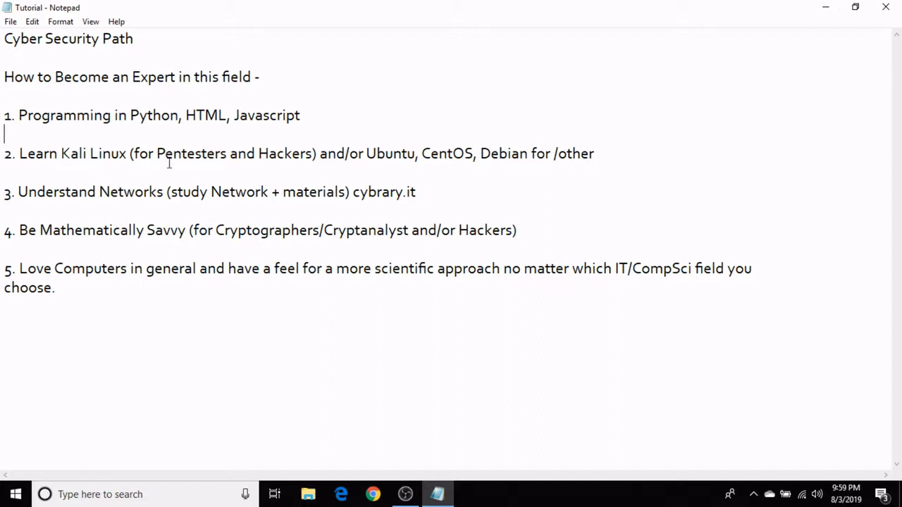
mouse_move(200, 160)
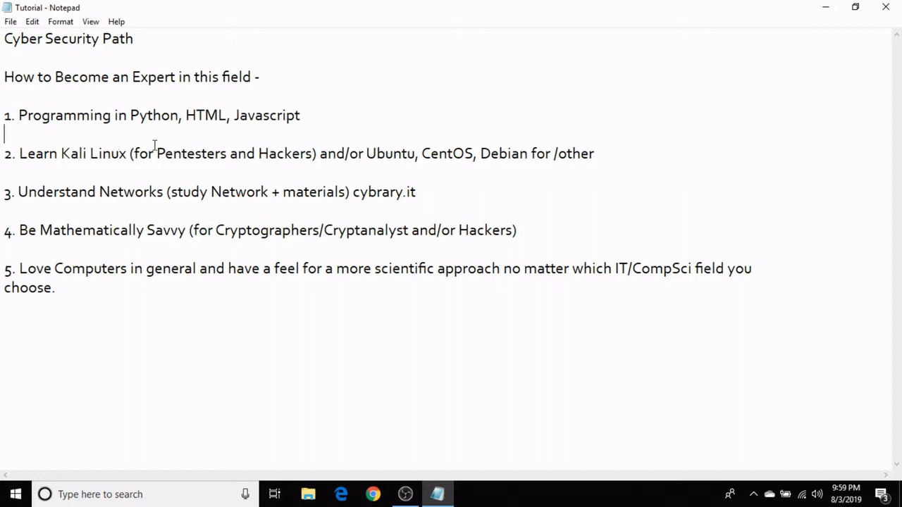
mouse_move(116, 155)
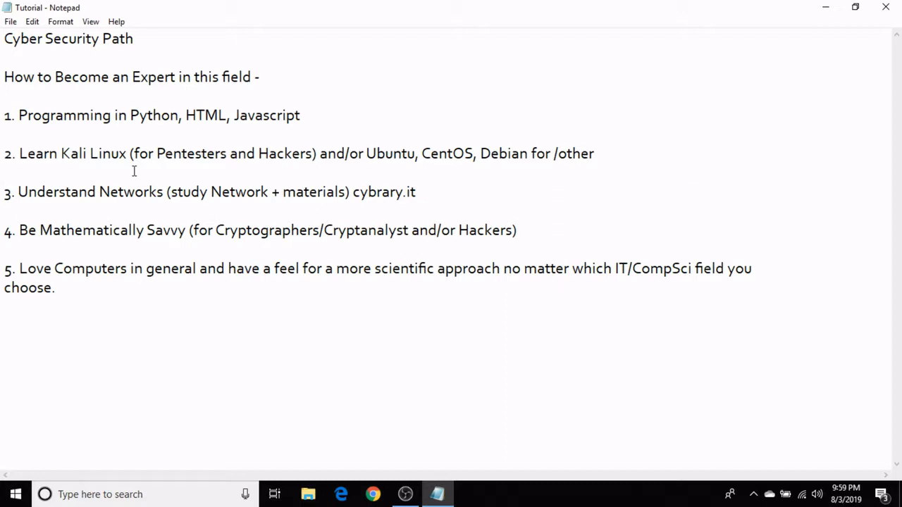
- Highlight the Ubuntu, CentOS, Debian alternatives and Kali Linux in item 2
click(5, 172)
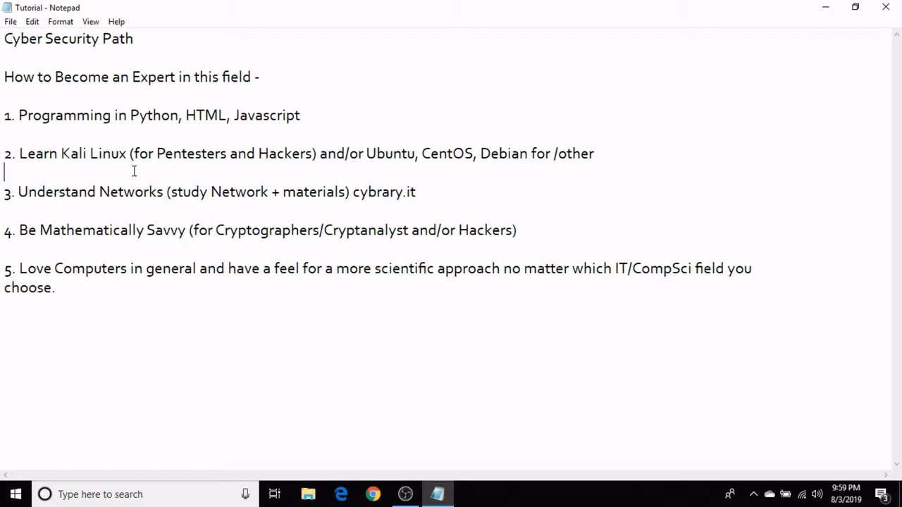
mouse_move(127, 154)
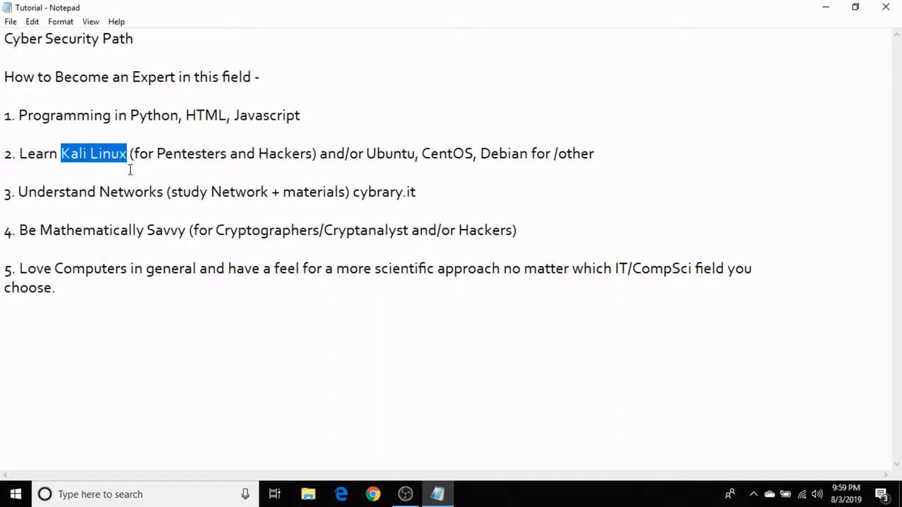
mouse_move(372, 152)
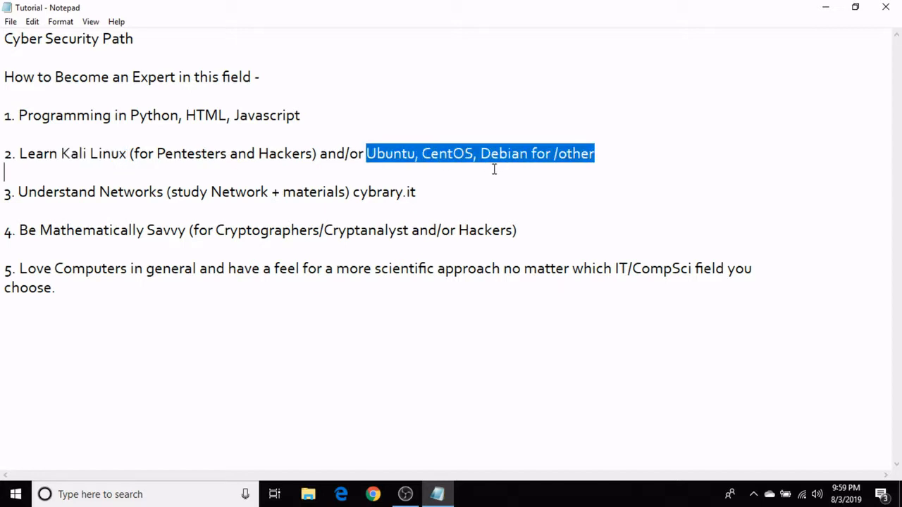
click(236, 172)
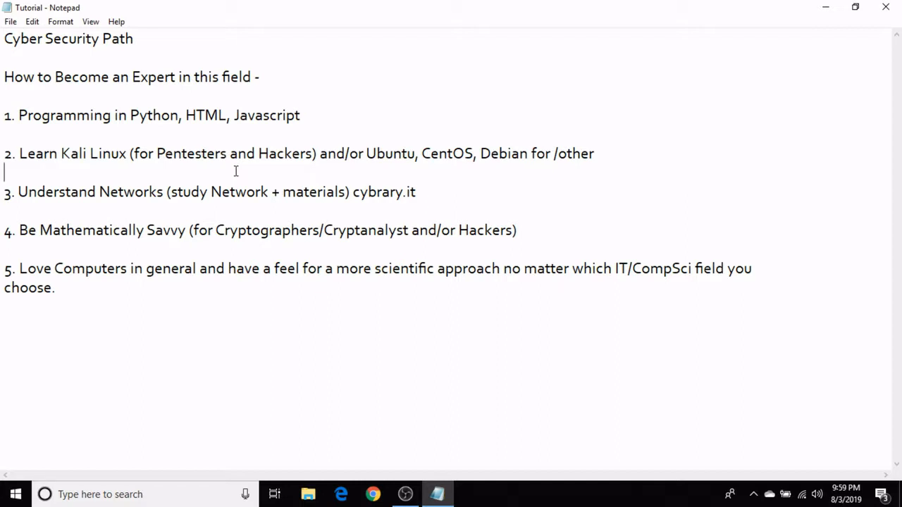
mouse_move(145, 132)
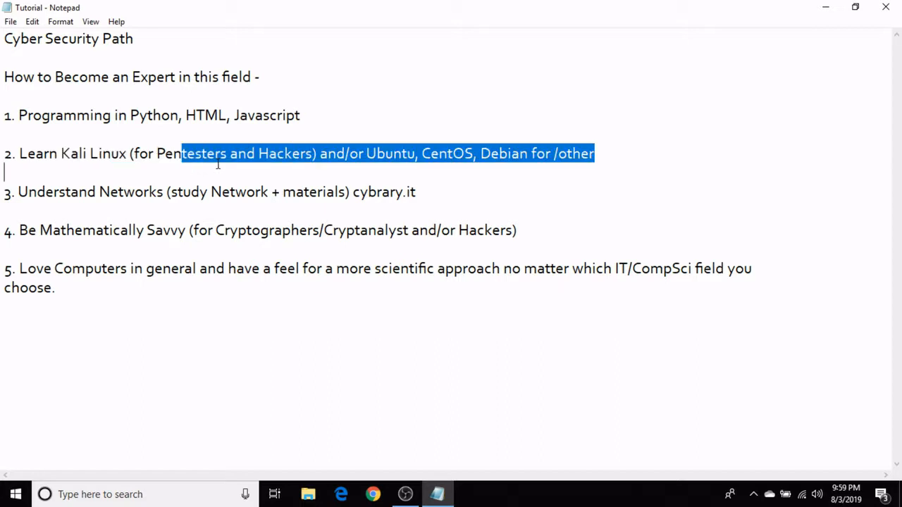
drag(594, 154, 267, 154)
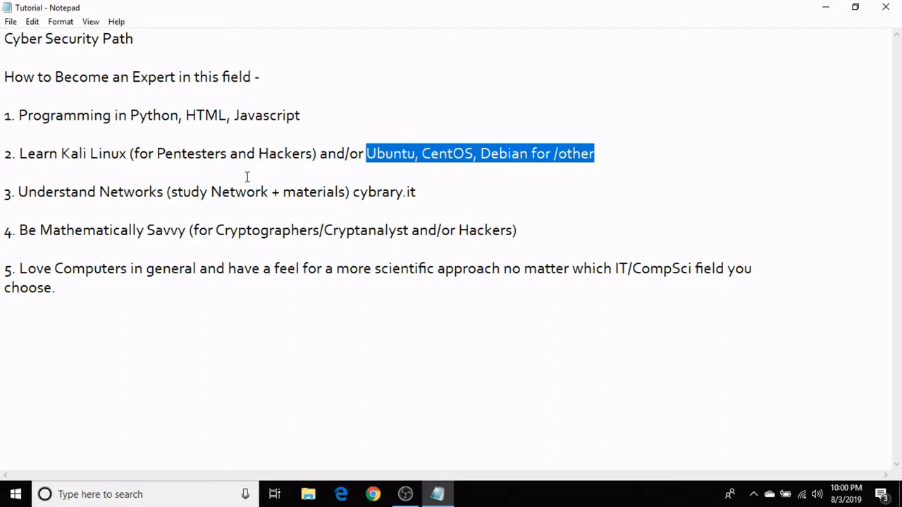
click(247, 177)
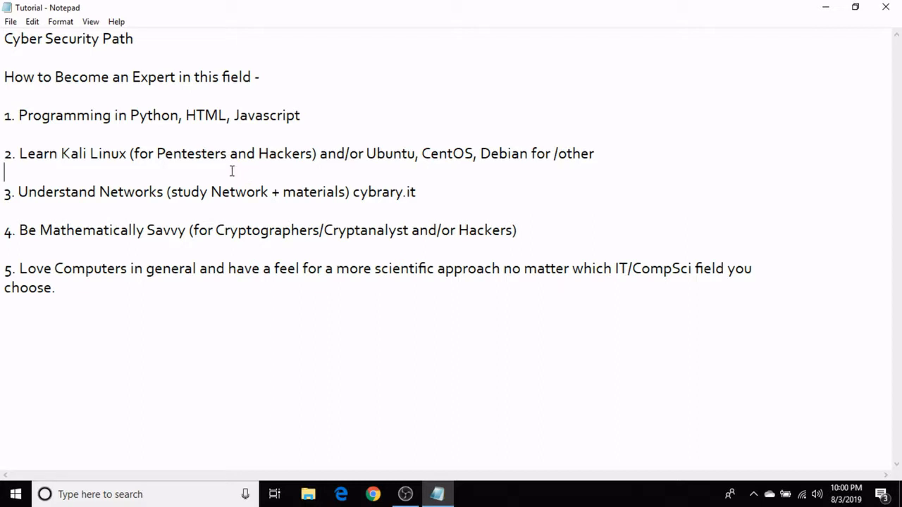
mouse_move(135, 181)
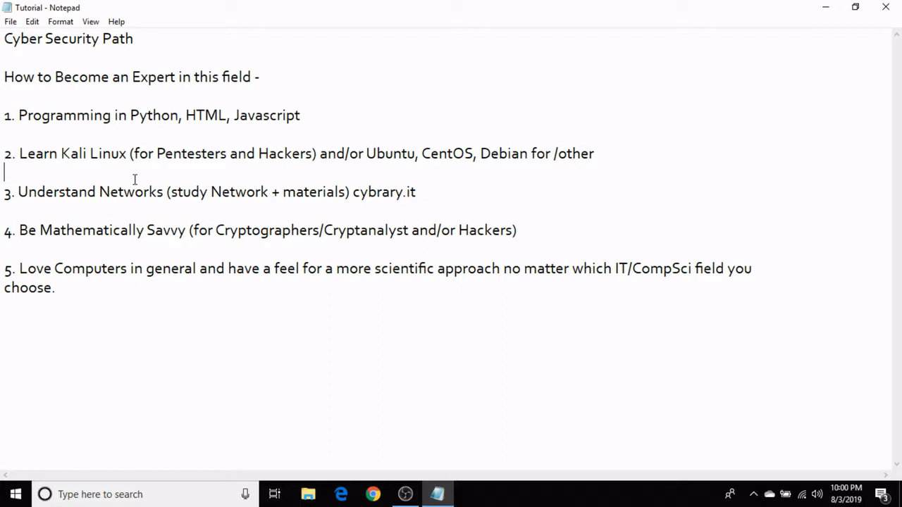
mouse_move(112, 166)
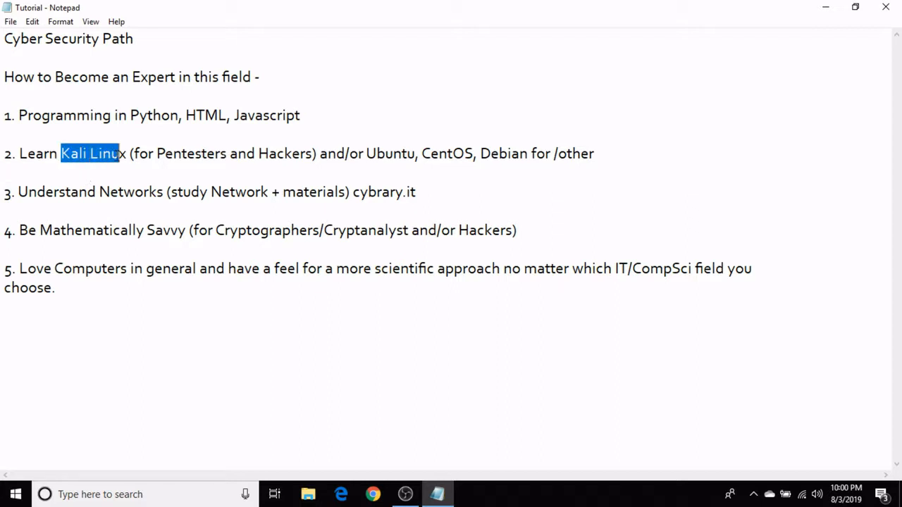
click(120, 172)
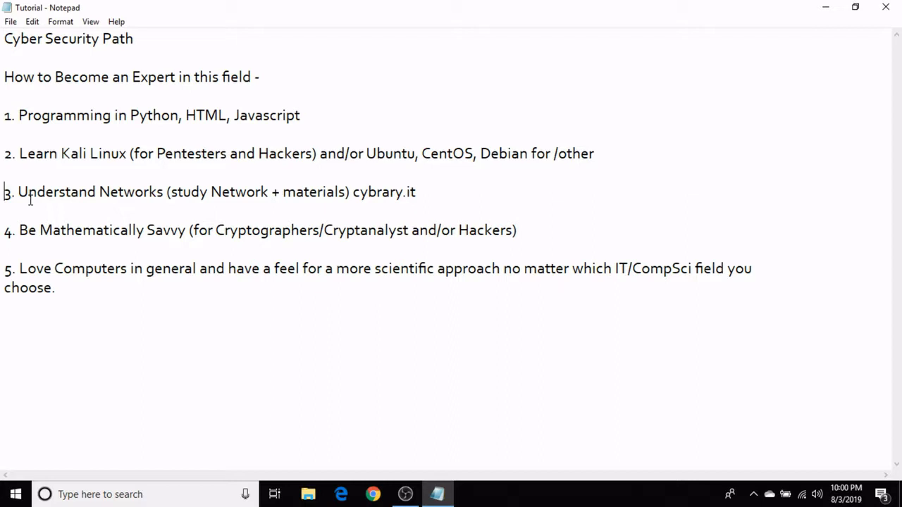
mouse_move(268, 217)
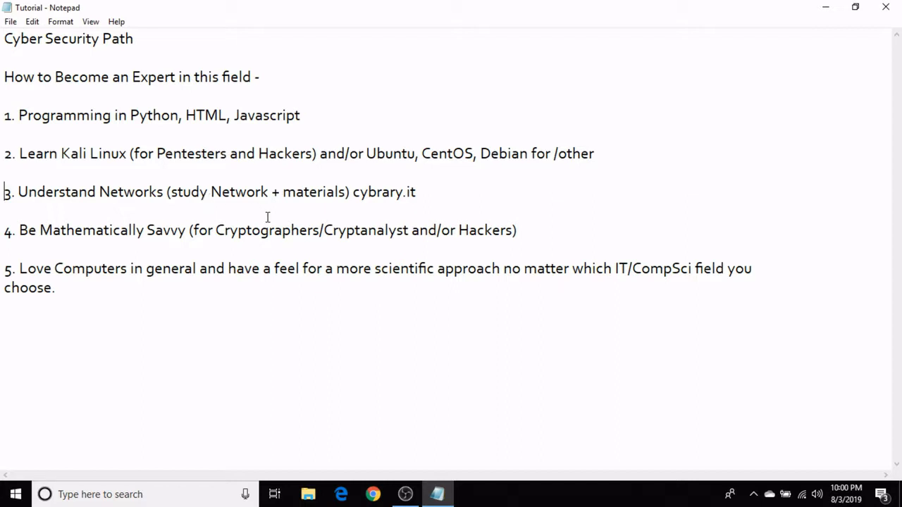
mouse_move(183, 208)
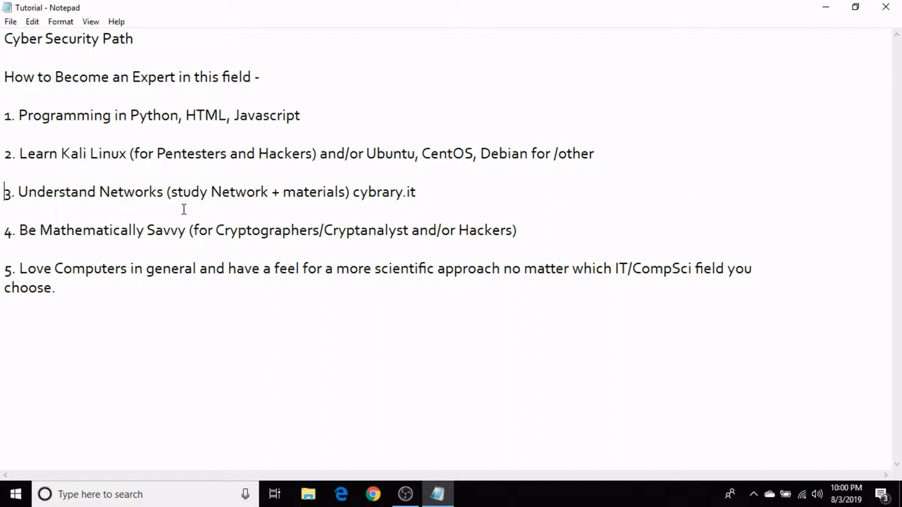
mouse_move(110, 198)
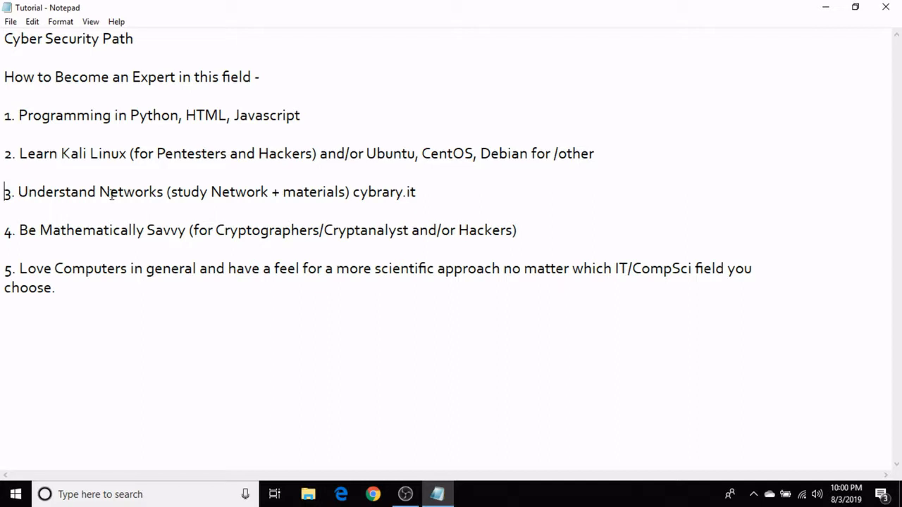
mouse_move(336, 200)
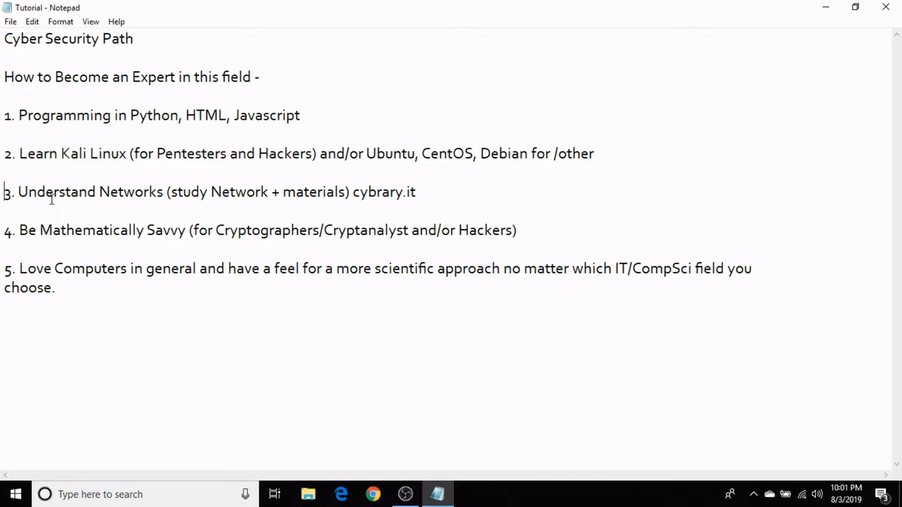
mouse_move(114, 205)
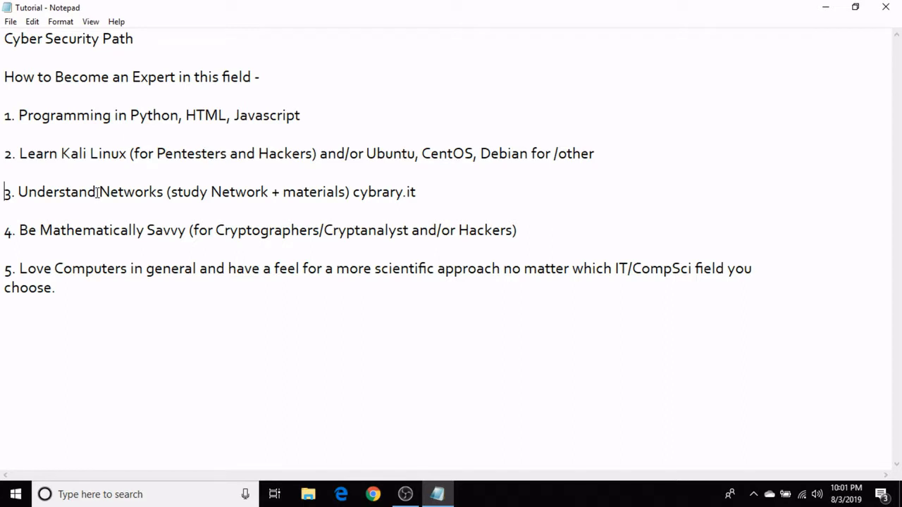
- Highlight the networks study part and the cybrary.it site in item 3
drag(96, 192, 282, 192)
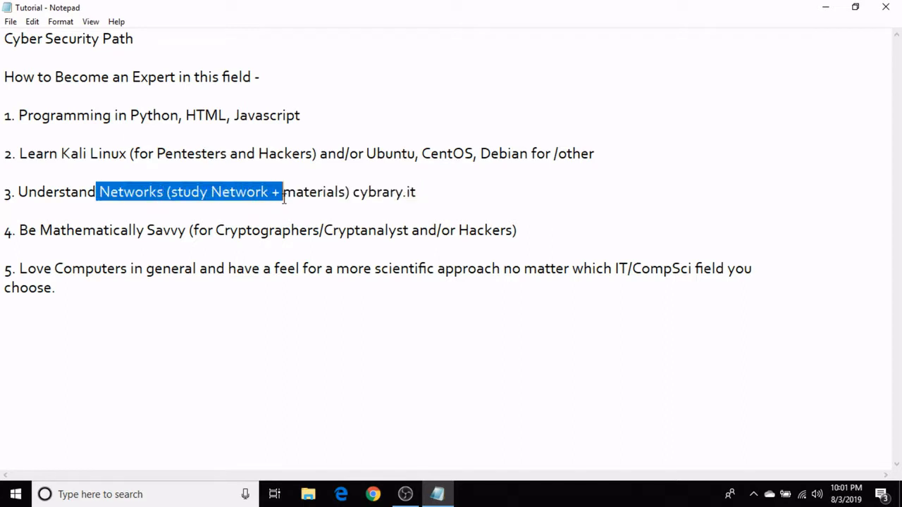
click(353, 191)
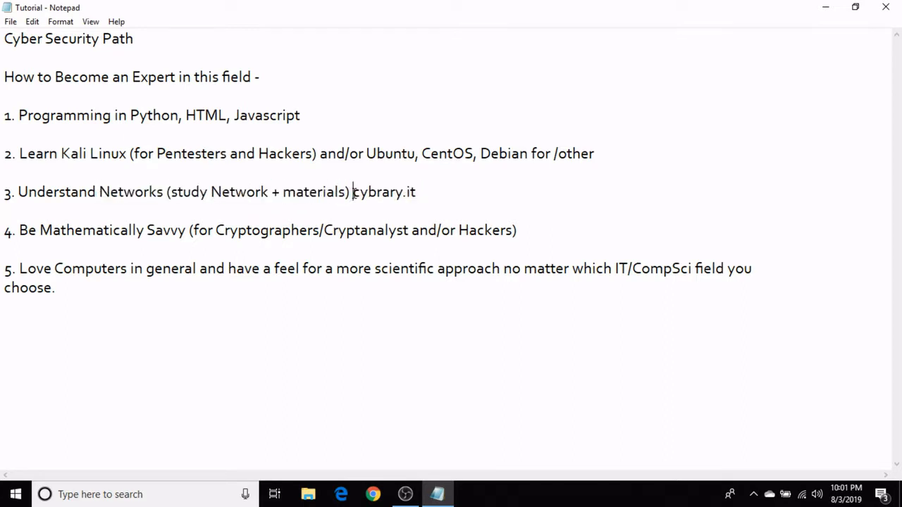
double_click(384, 191)
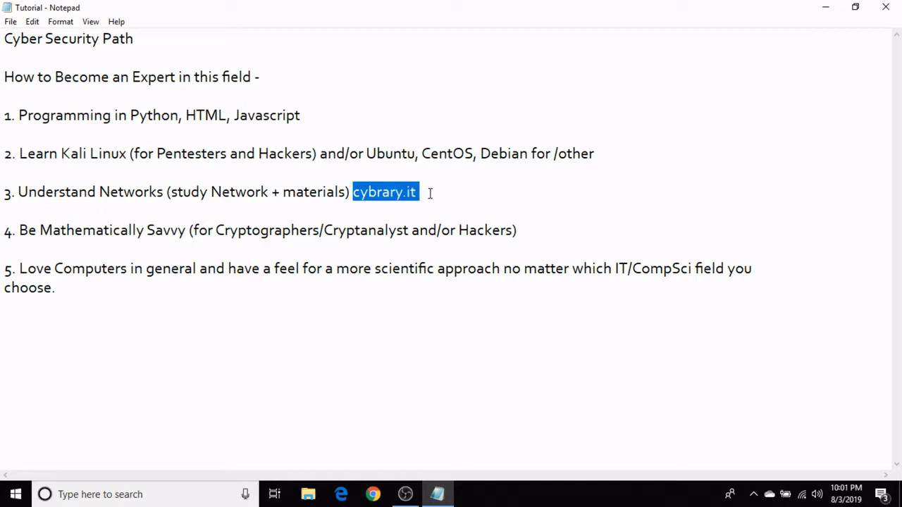
click(430, 192)
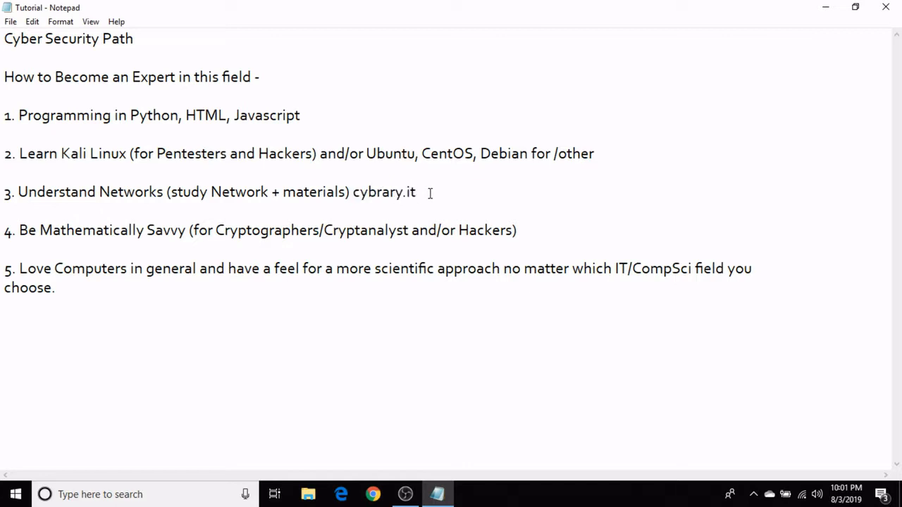
mouse_move(208, 192)
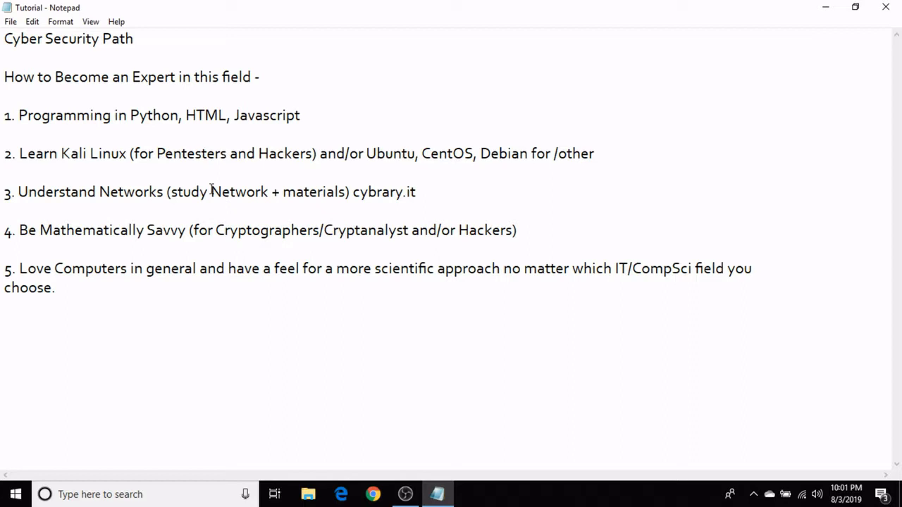
click(419, 191)
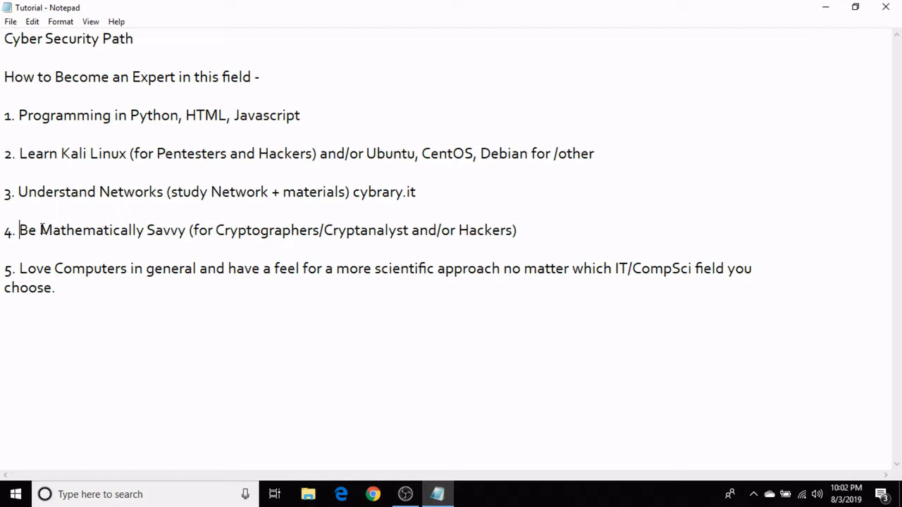
- Highlight 'Cryptographers/Cryptanalyst' in item 4, narrowed to the two role names
double_click(73, 230)
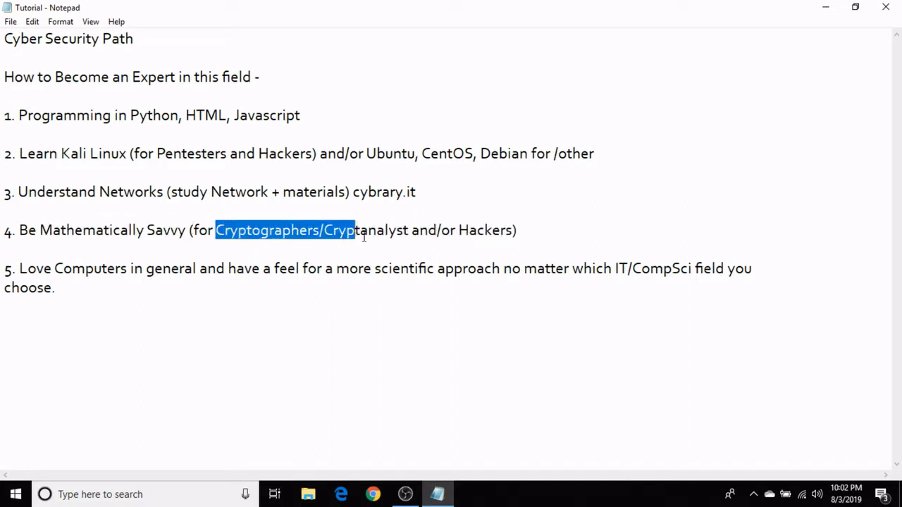
drag(355, 229, 439, 229)
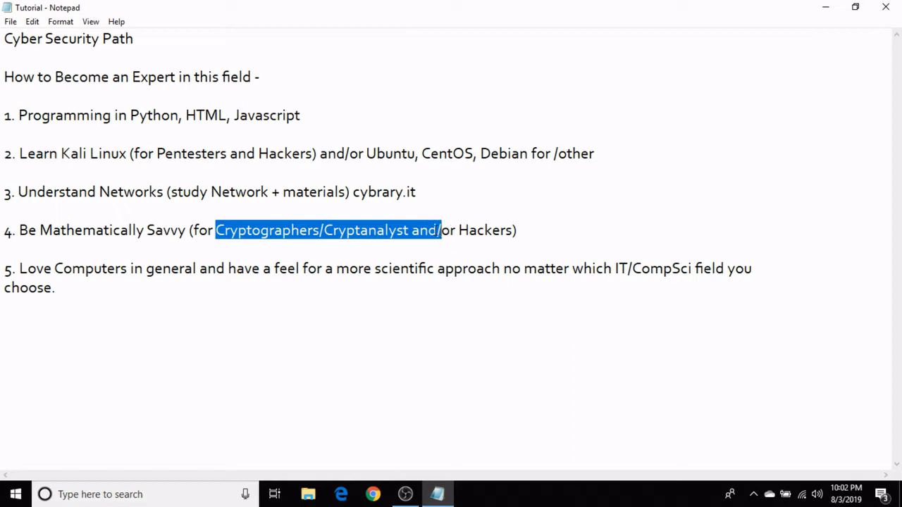
drag(437, 230, 403, 230)
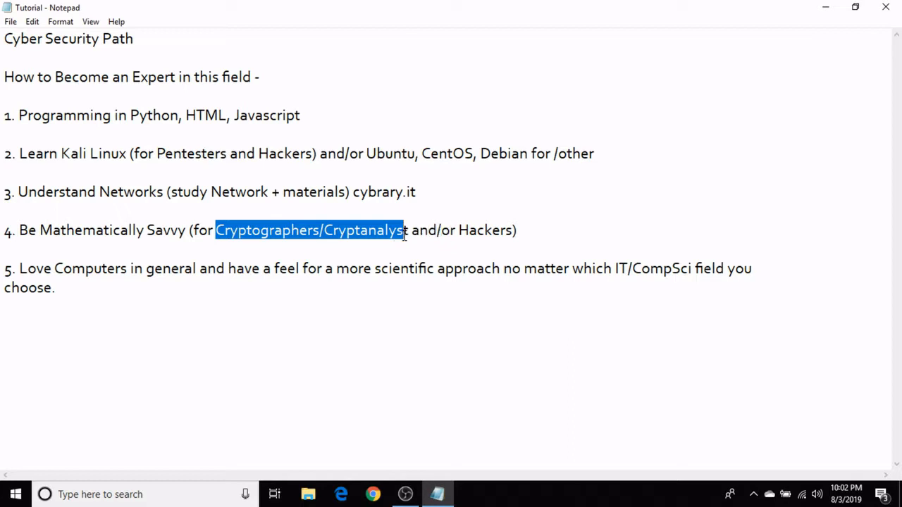
mouse_move(289, 100)
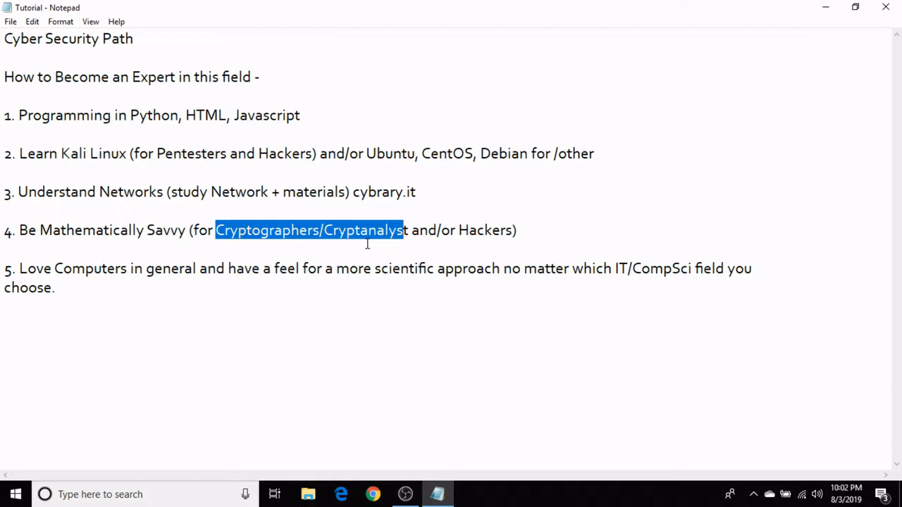
mouse_move(28, 268)
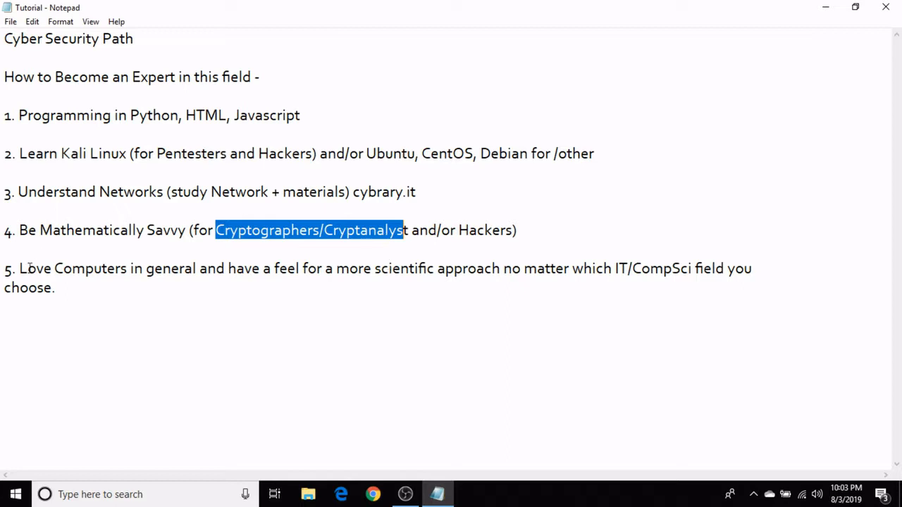
- Select all of item 5 from 'Love' through 'choose.' about loving computers
click(10, 268)
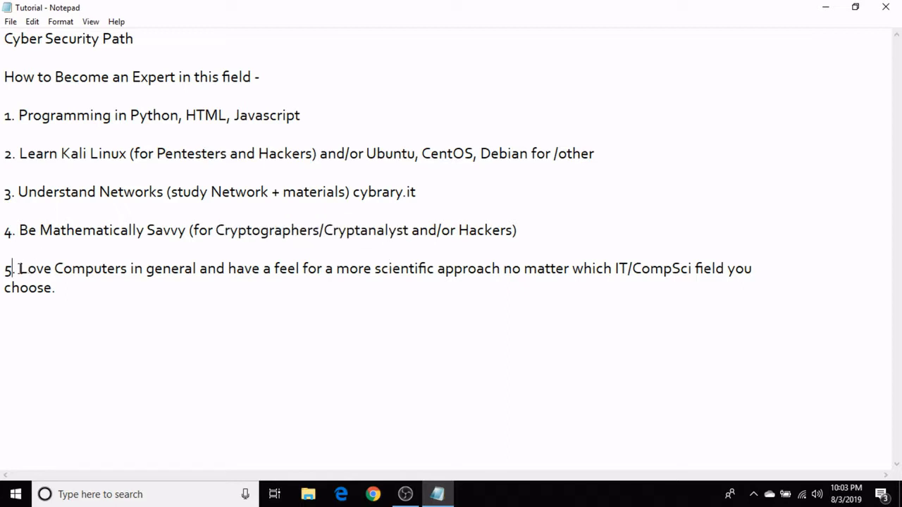
drag(18, 267, 55, 287)
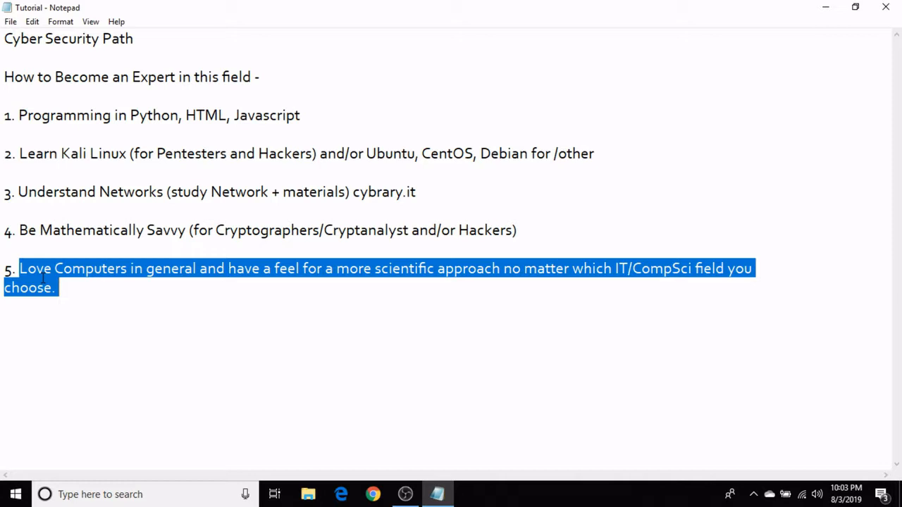
mouse_move(84, 280)
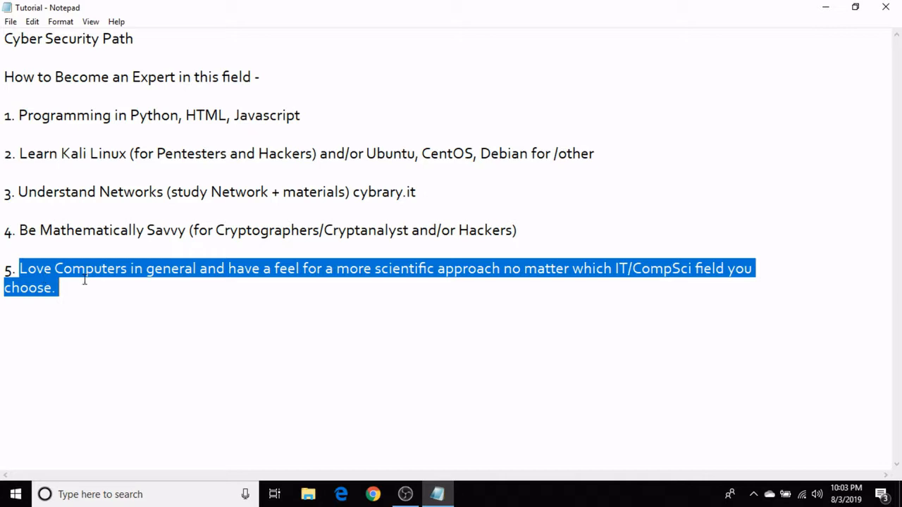